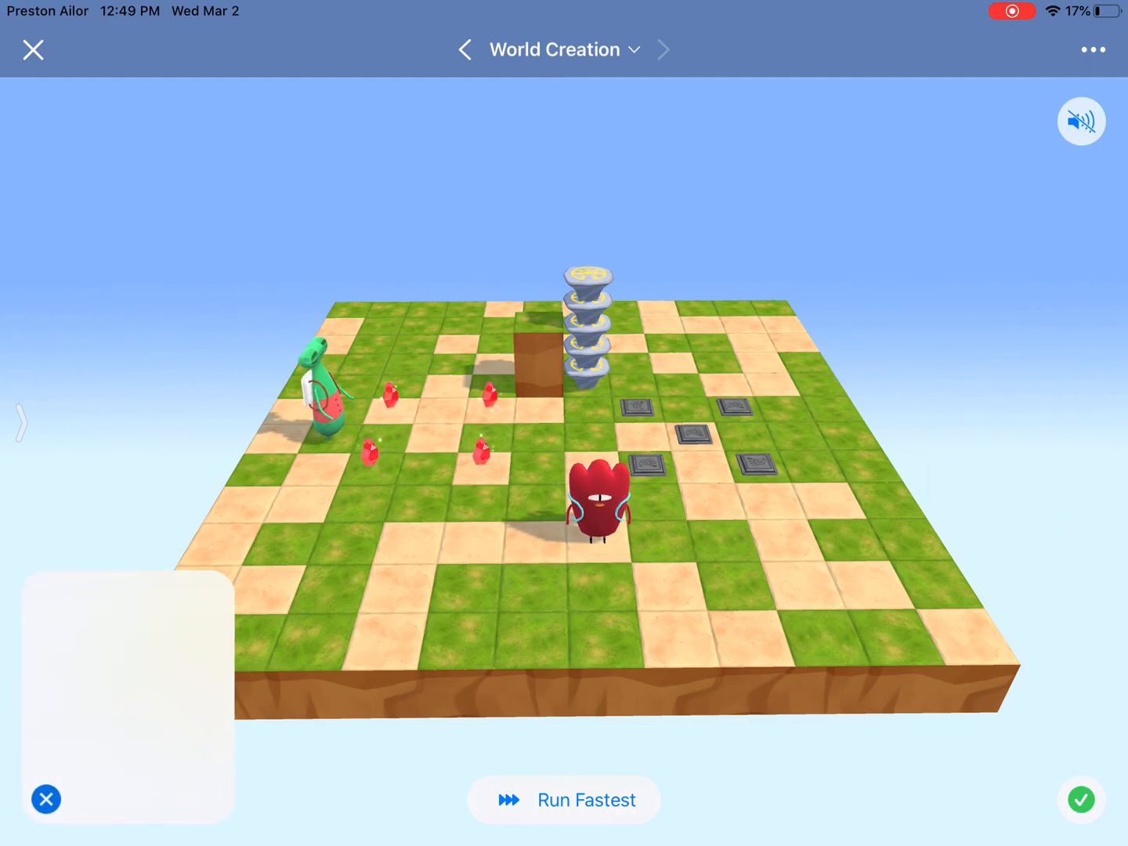
Show the code beside the world and run the gem-versus-switch game
left_click(562, 800)
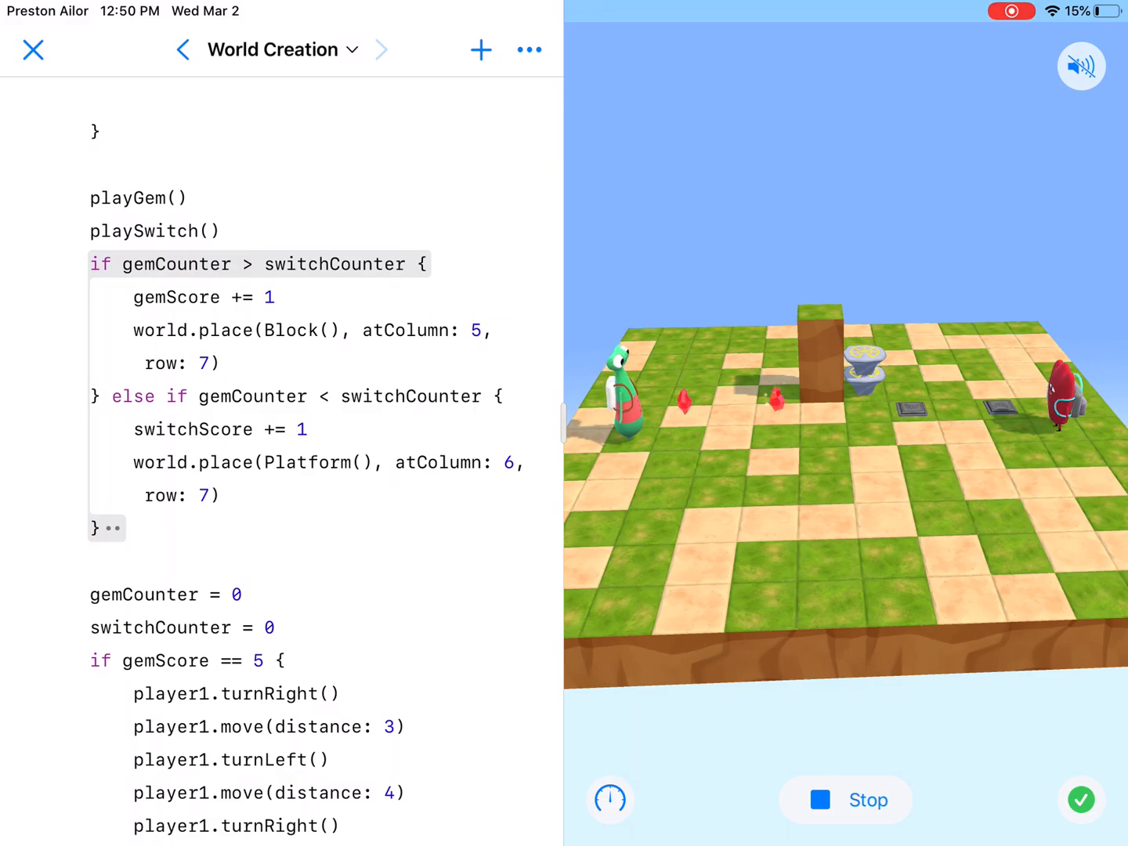
Stop the game and start editing the allPossibleCoordinates line at the top
scroll("down", 3)
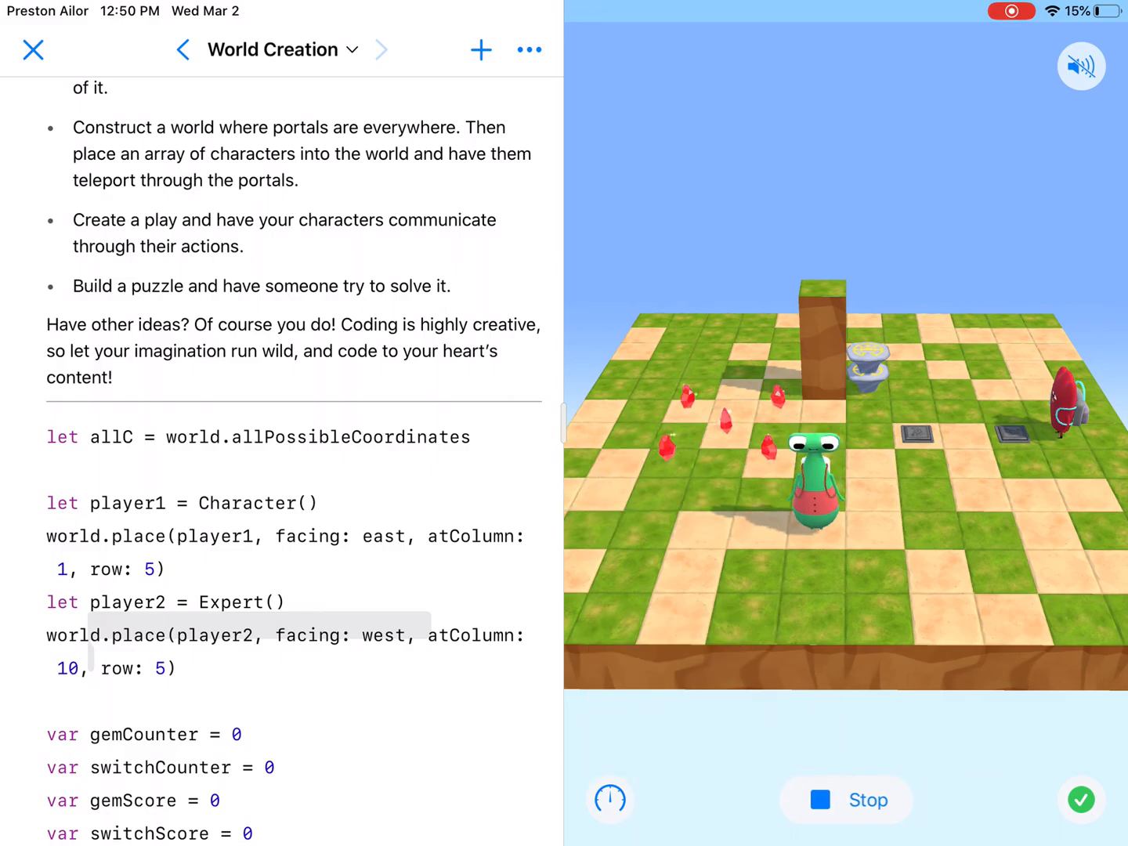
left_click(844, 800)
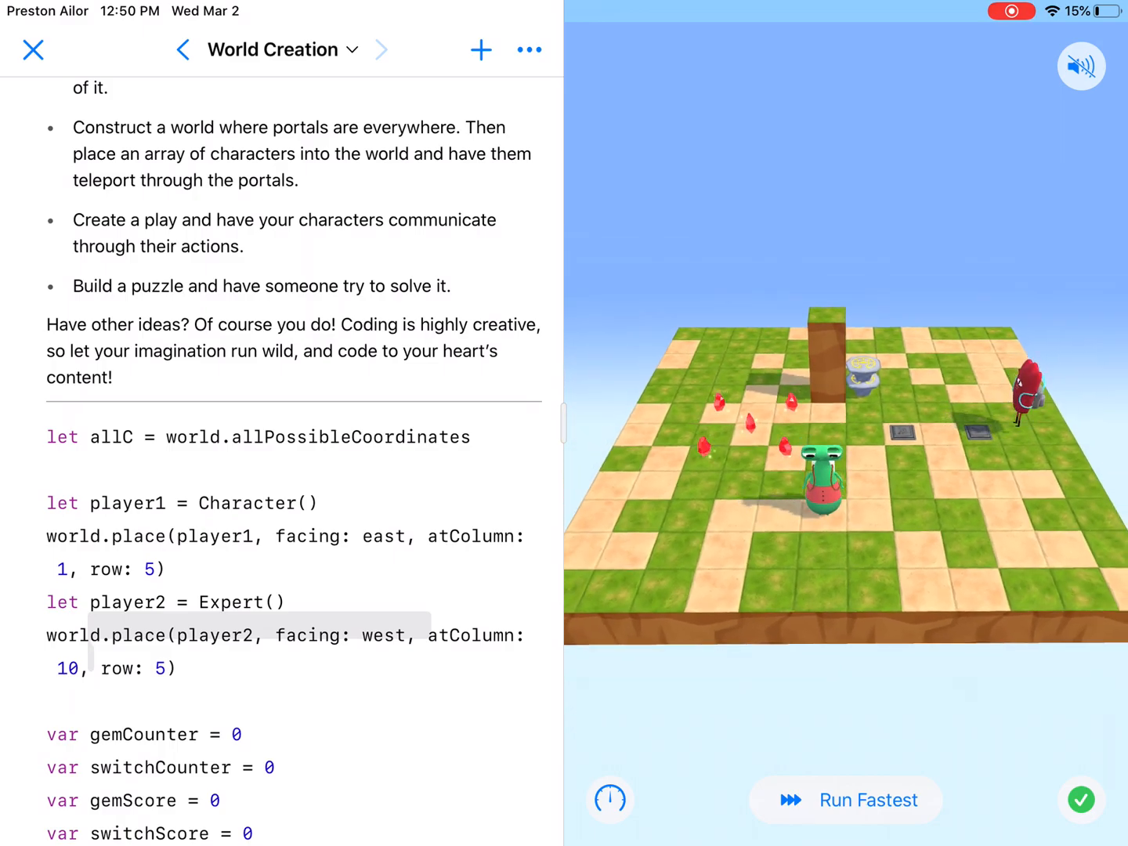
double_click(112, 436)
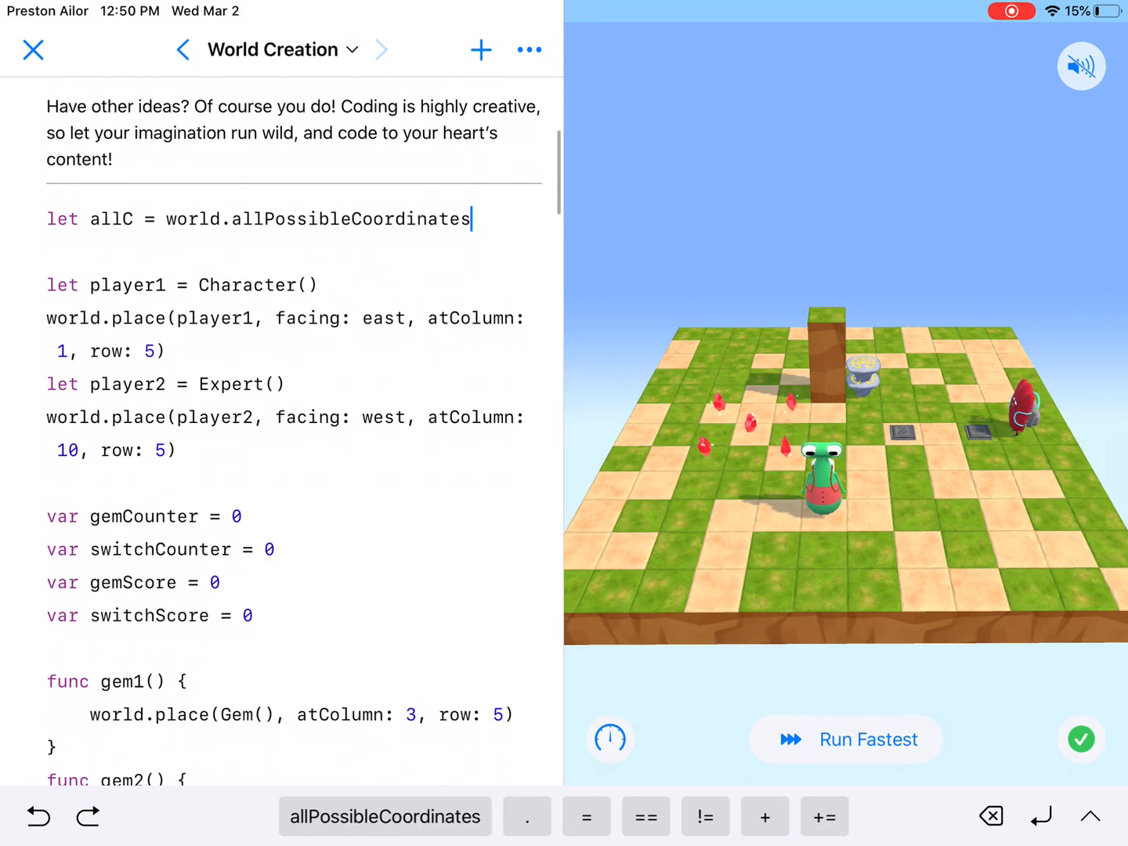
Scroll down past the gem functions to playGem's random 1–5 branches
scroll("down", 3)
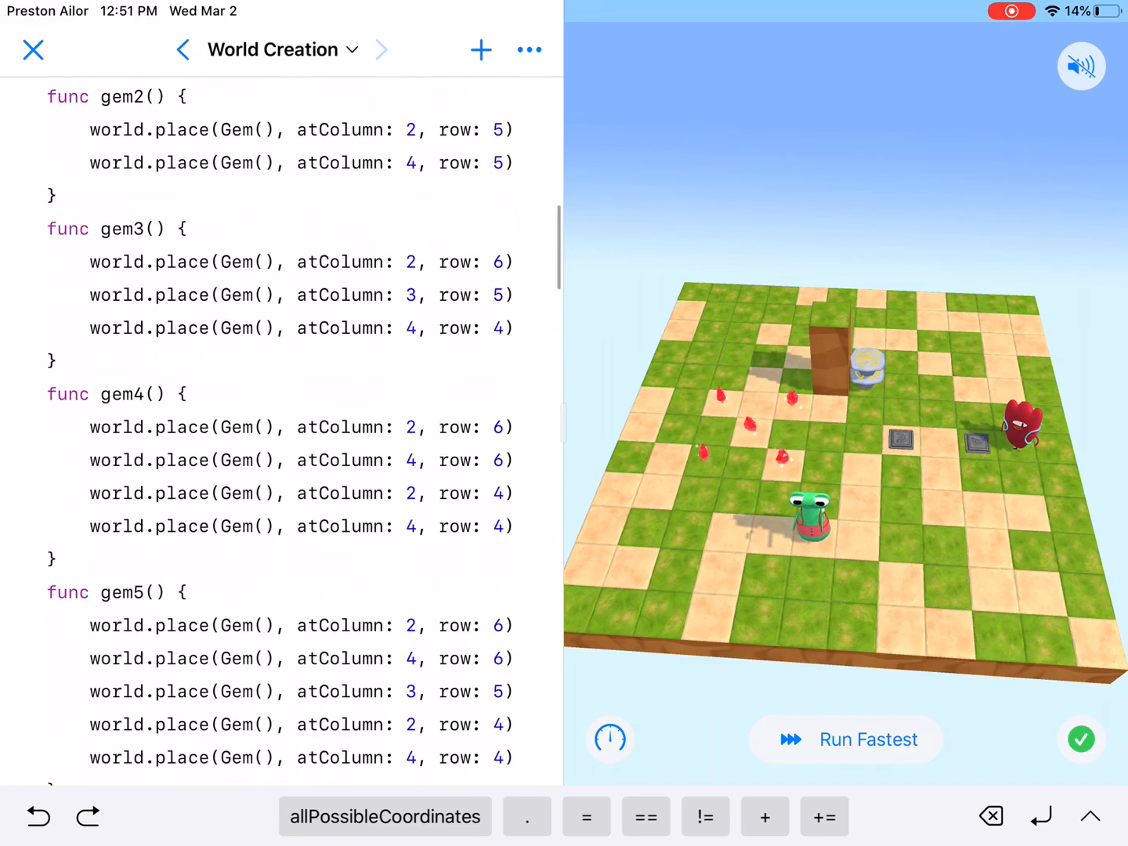
scroll("down", 3)
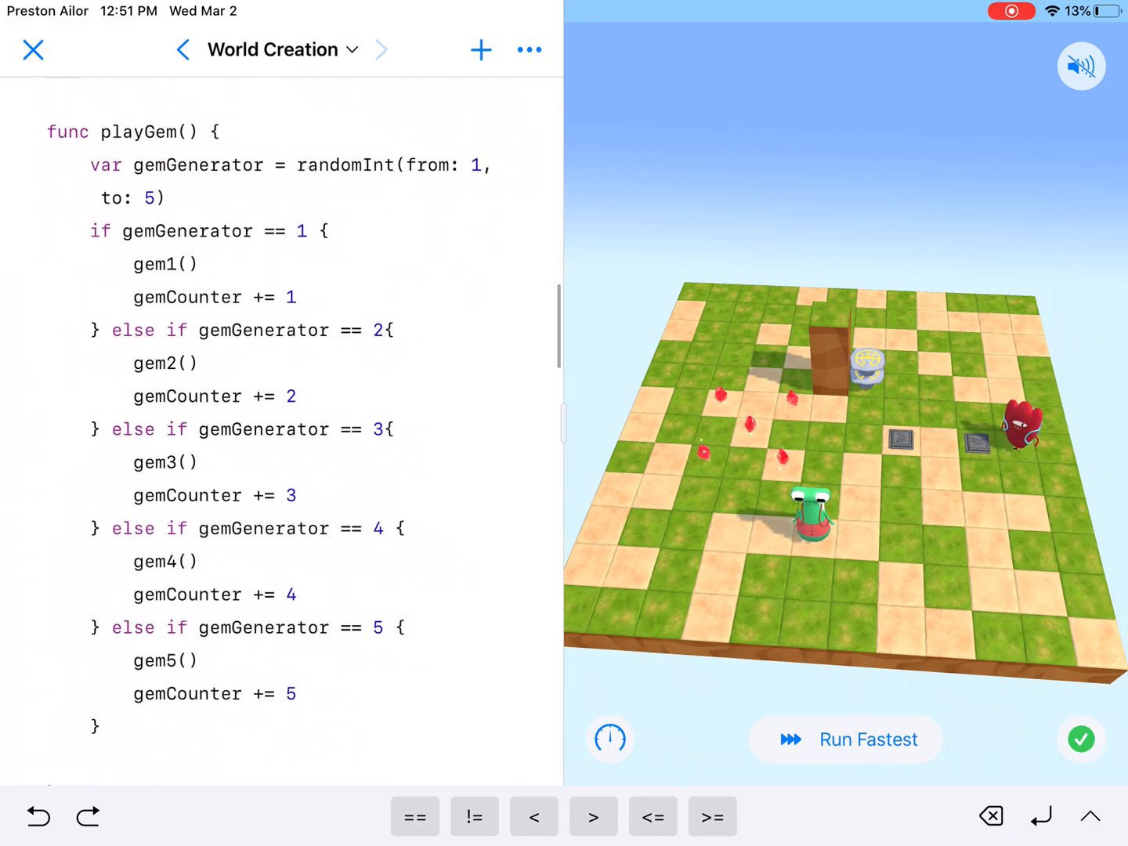
Select the randomInt range line and gemGenerator if-else, then scroll to sw1–sw4
double_click(139, 131)
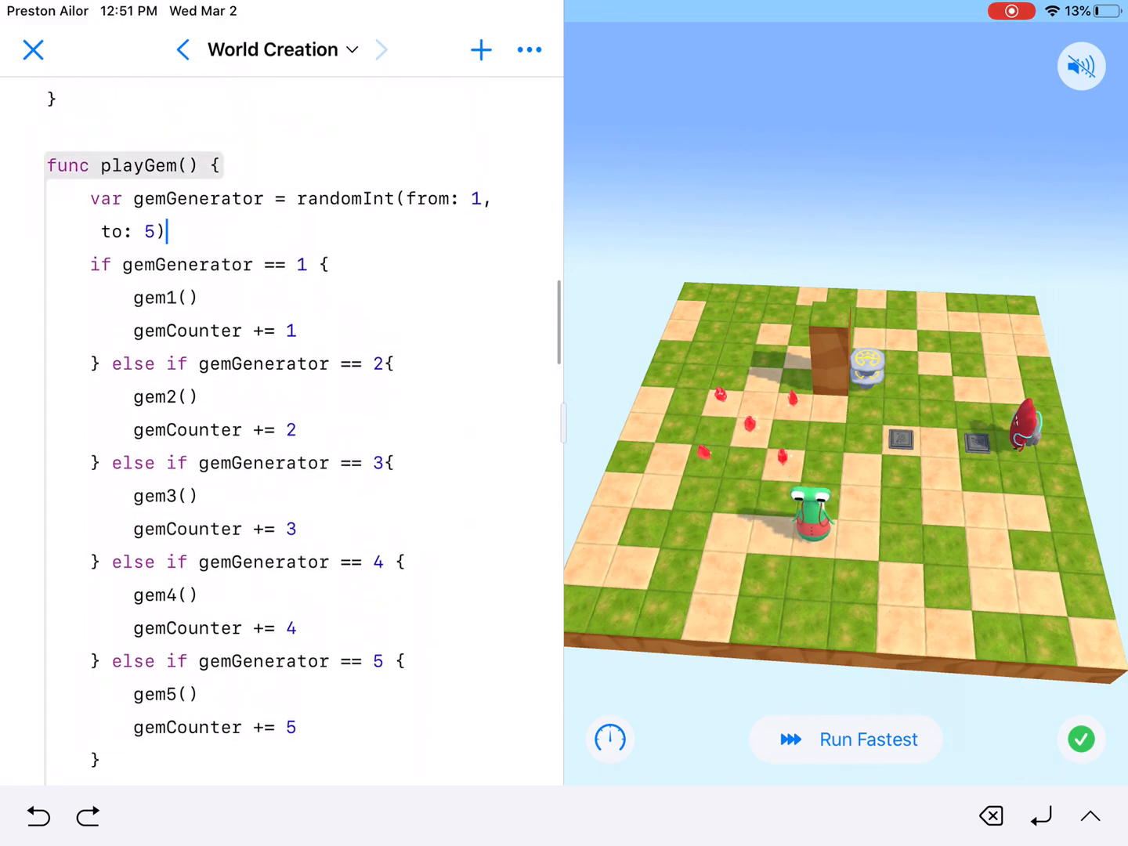
left_click(164, 231)
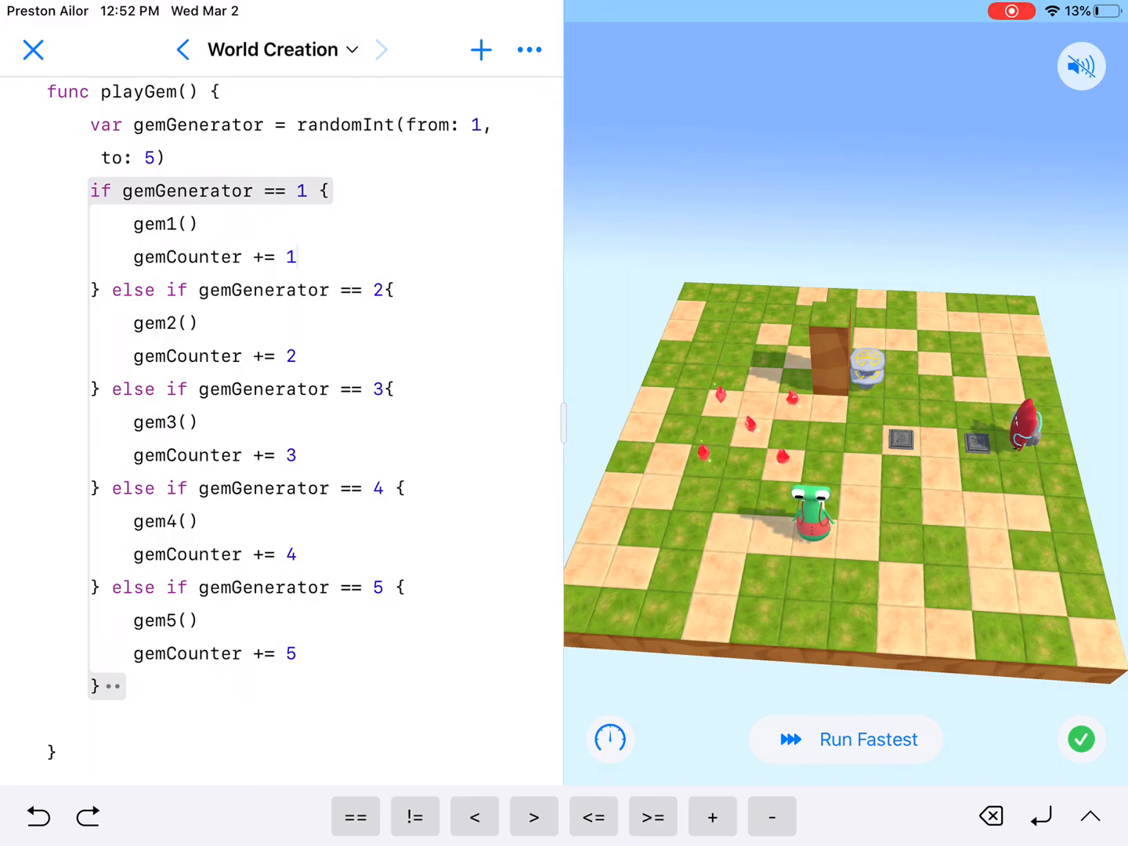
scroll("down", 3)
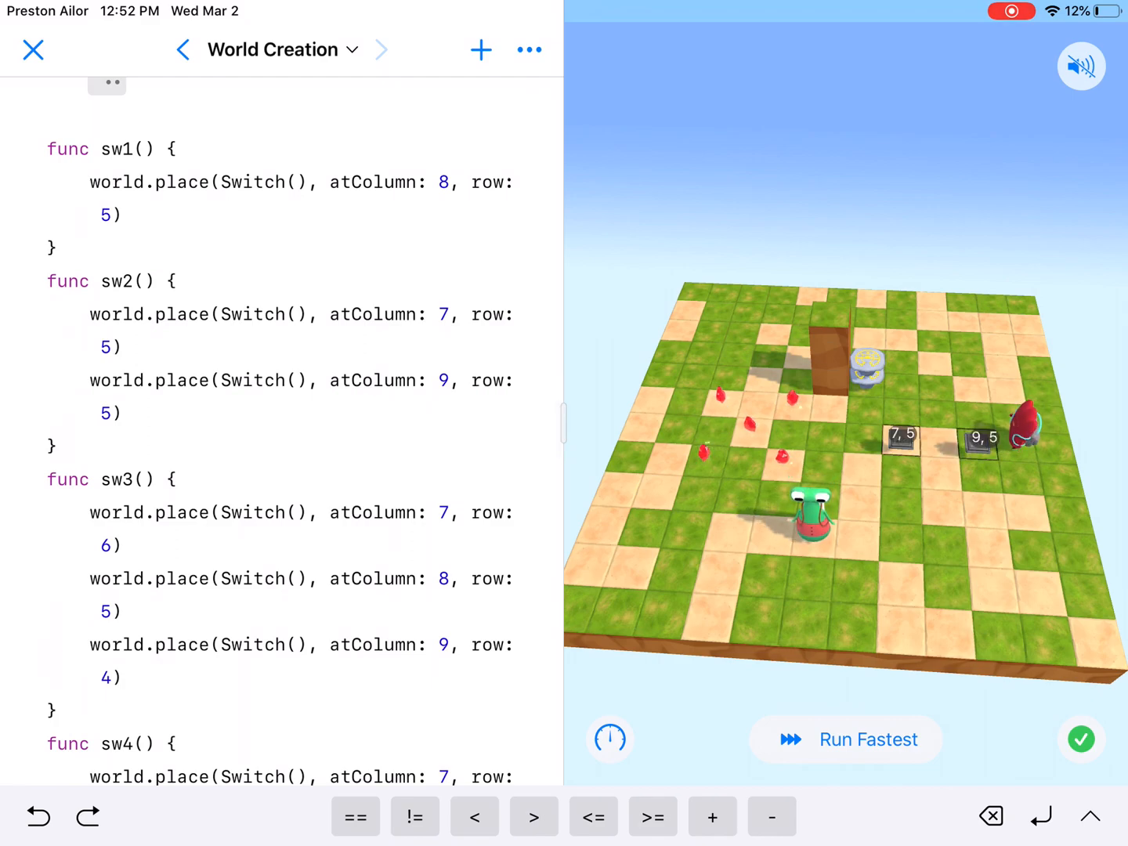
Edit within the switch placement code and select the switchGenerator variable in playSwitch
double_click(263, 181)
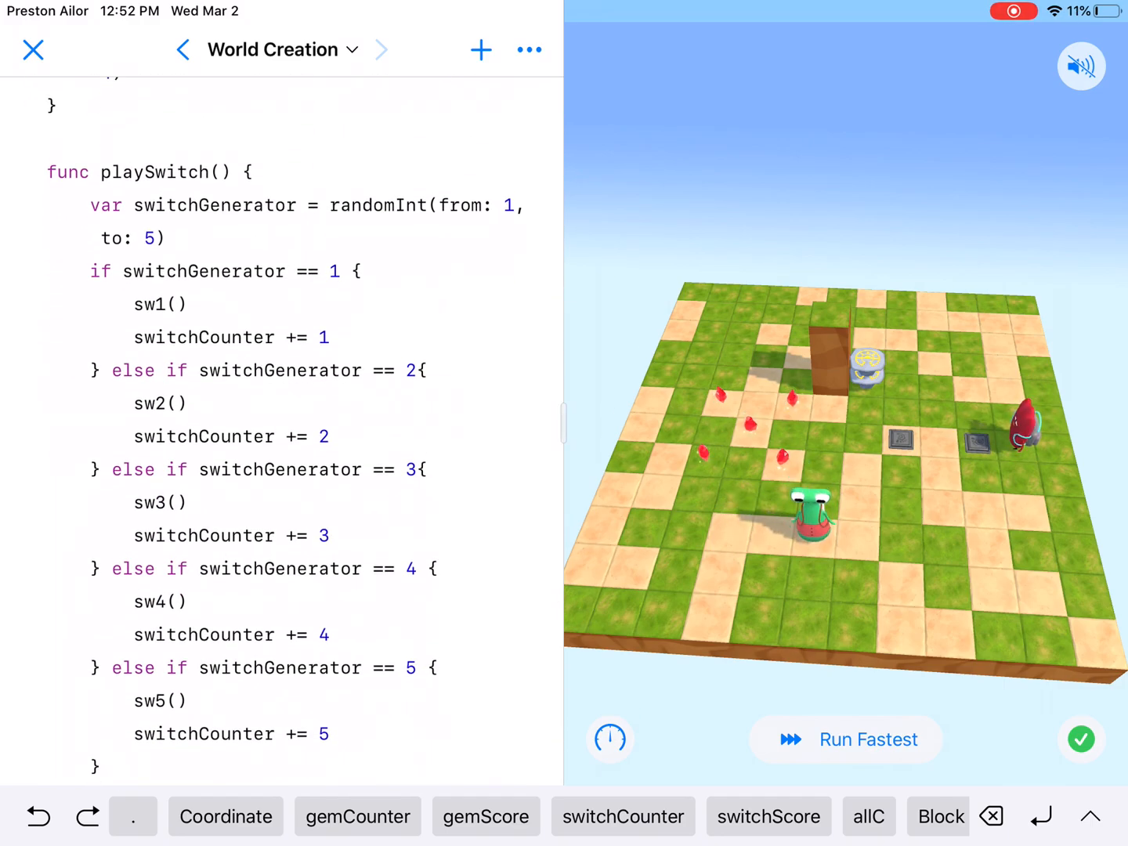
double_click(213, 206)
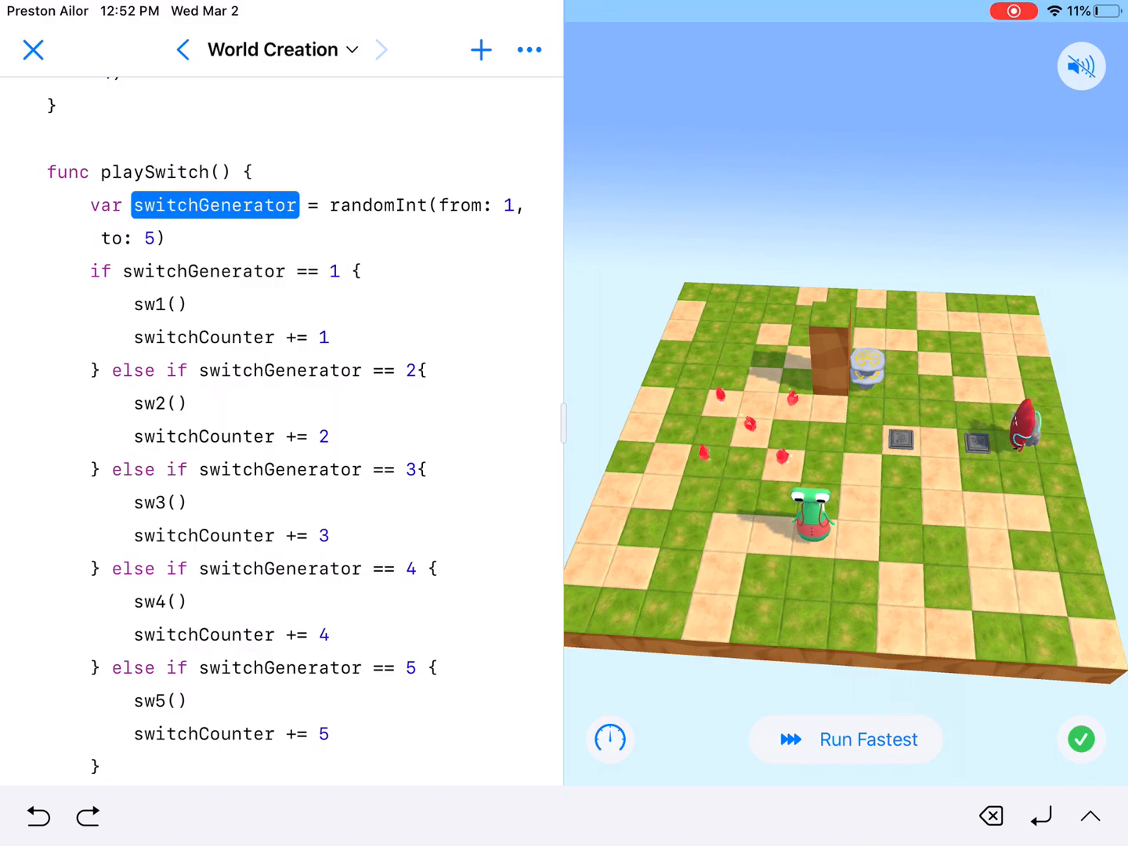
left_click(213, 204)
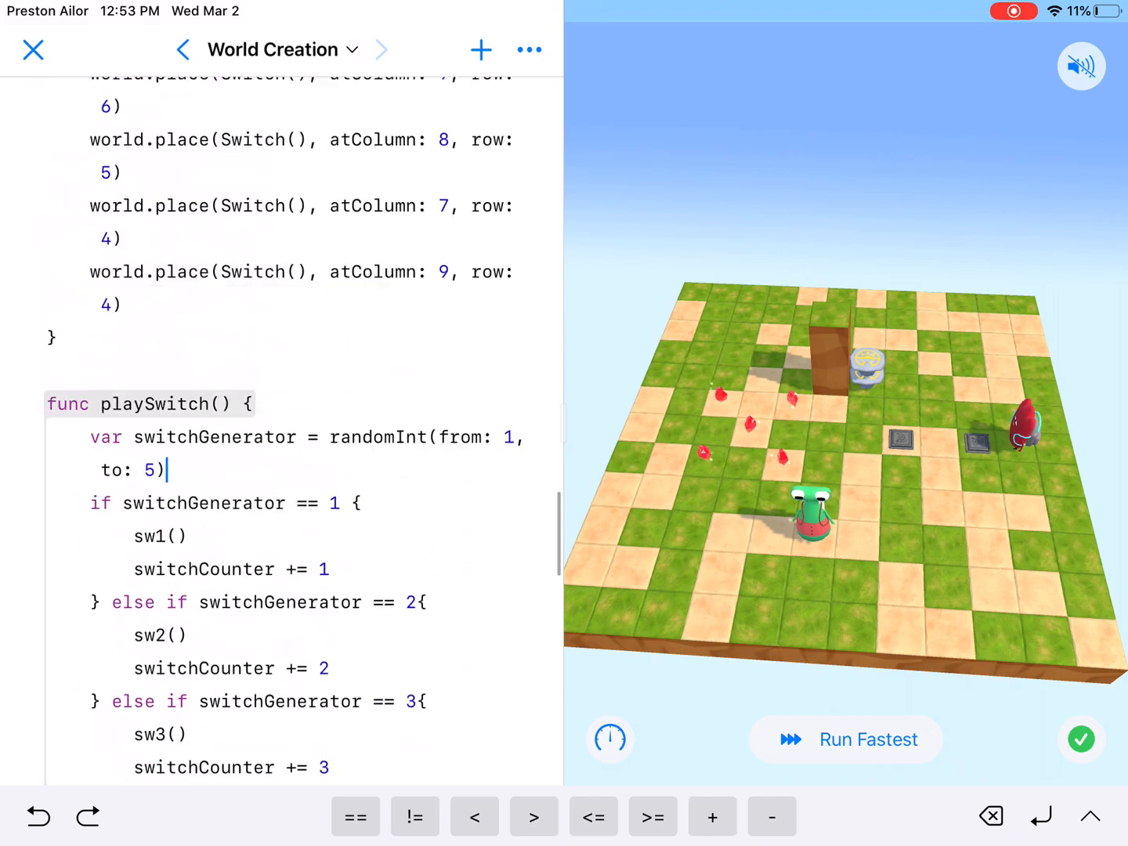
scroll("down", 3)
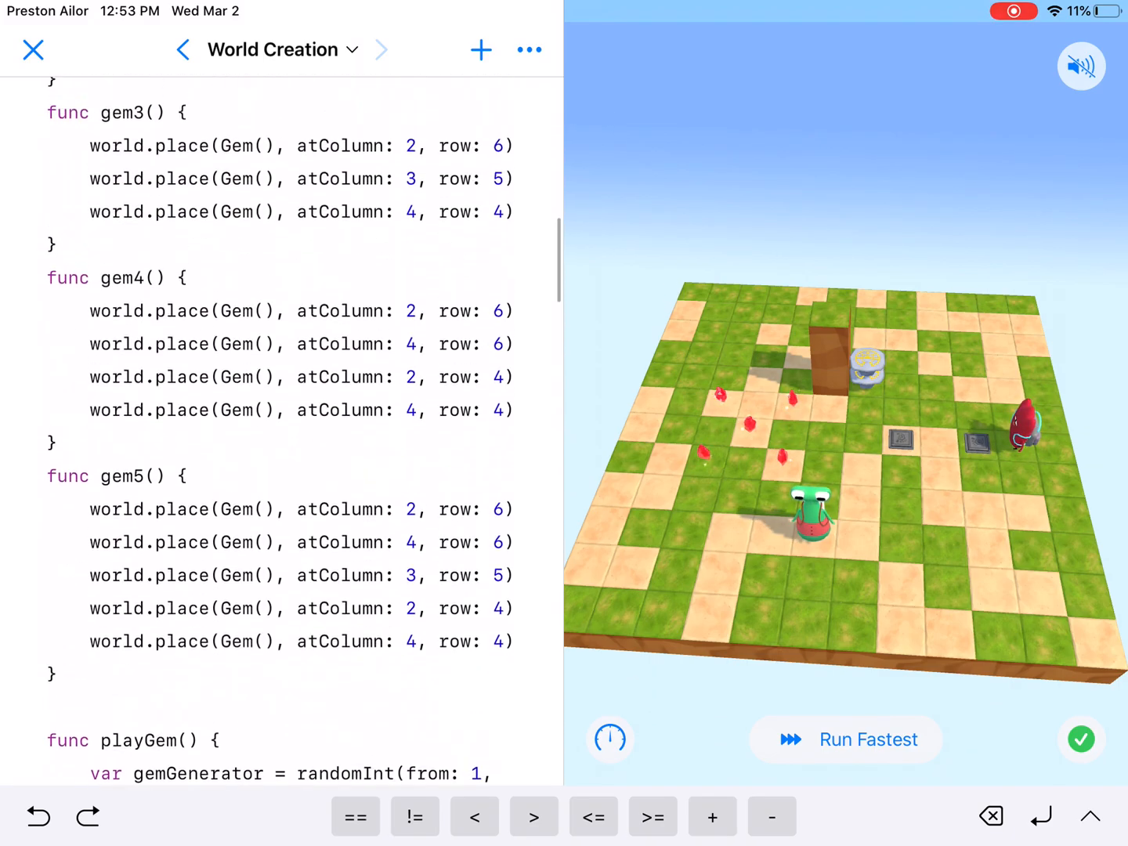
scroll("down", 3)
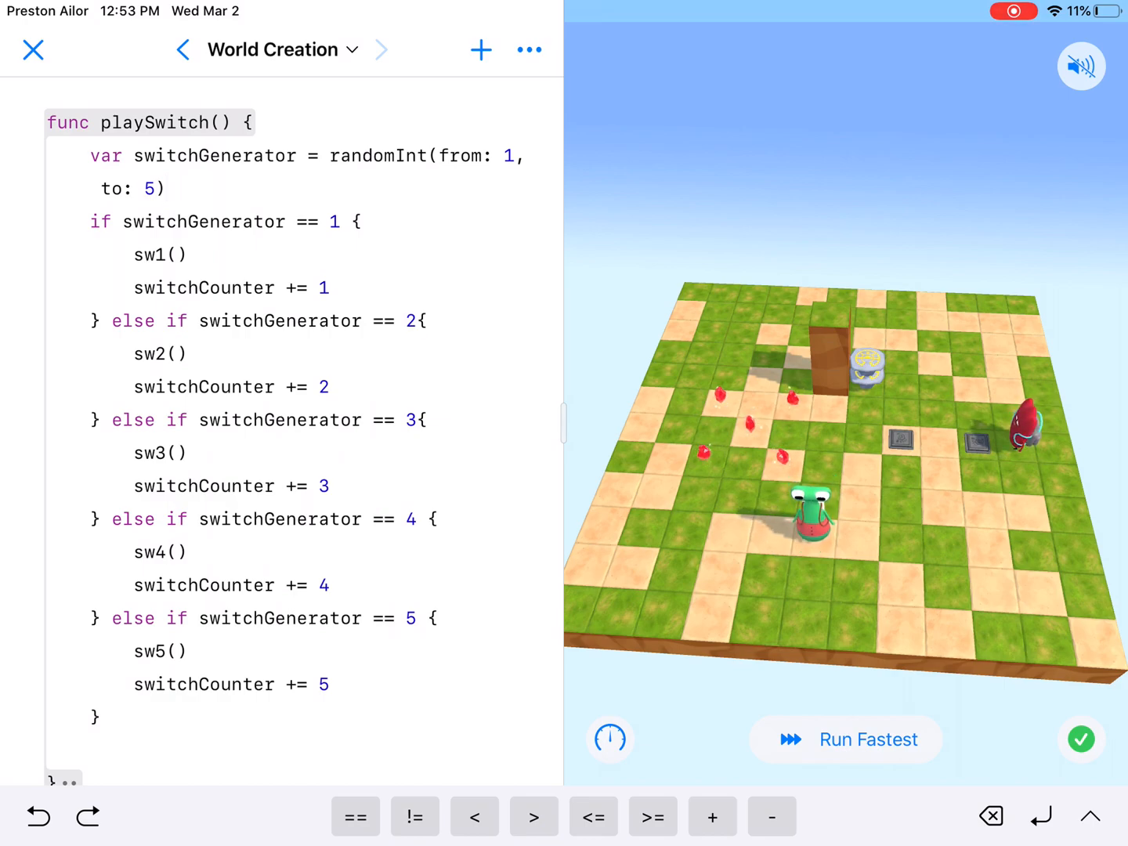
scroll("down", 3)
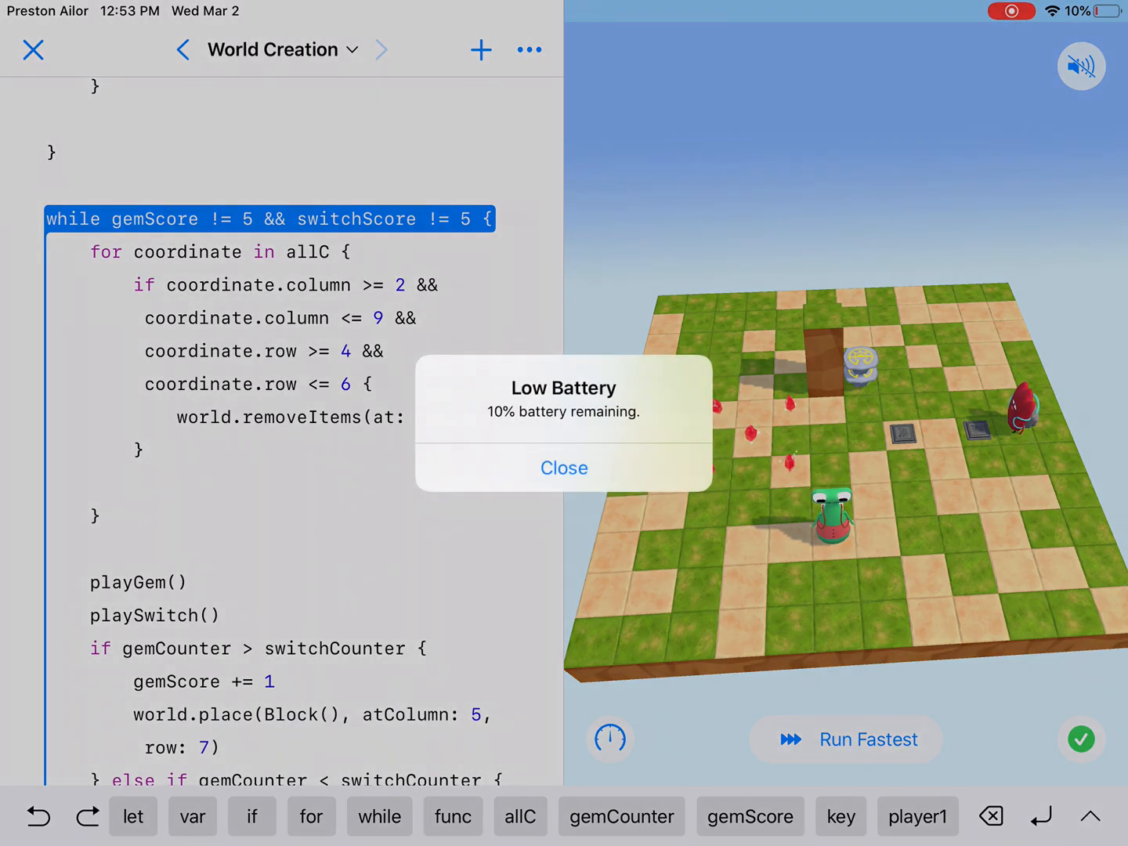
Close the Low Battery alert to view the board-clearing loop
left_click(563, 467)
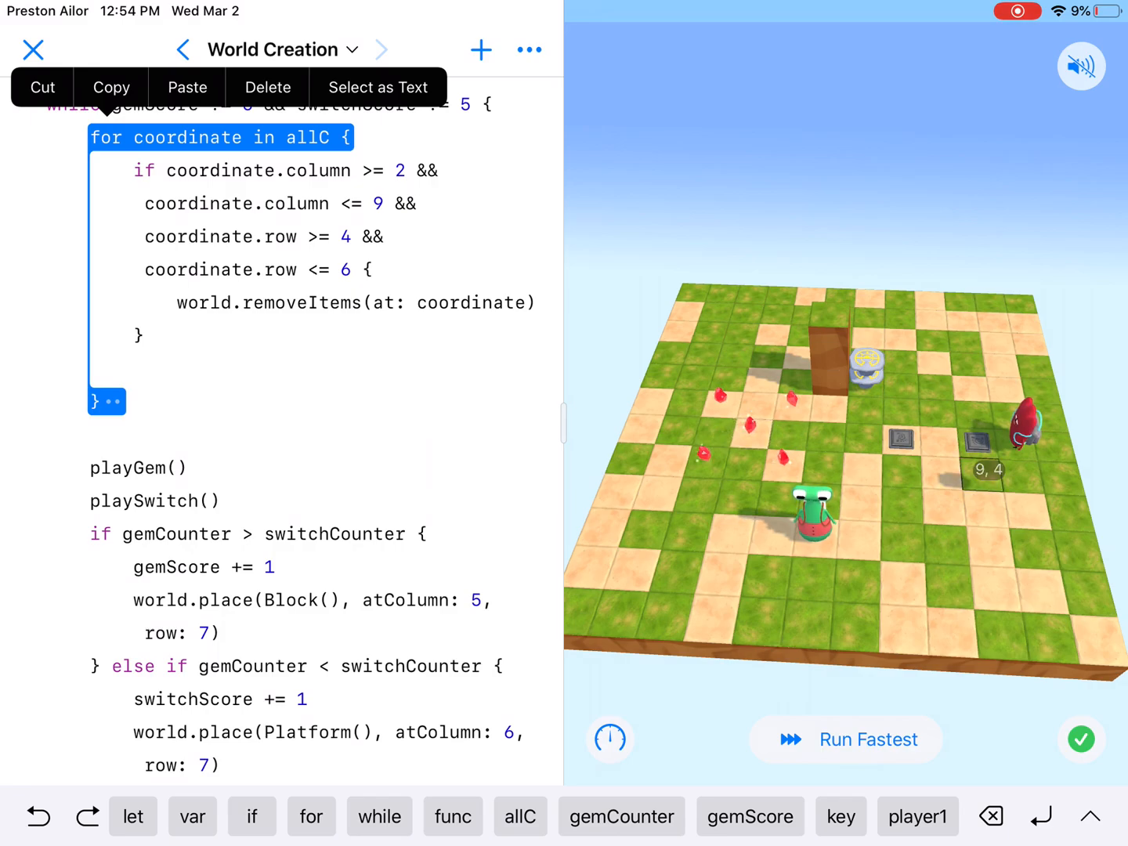
Scroll the code, then hide it so the game world fills the screen
scroll("down", 3)
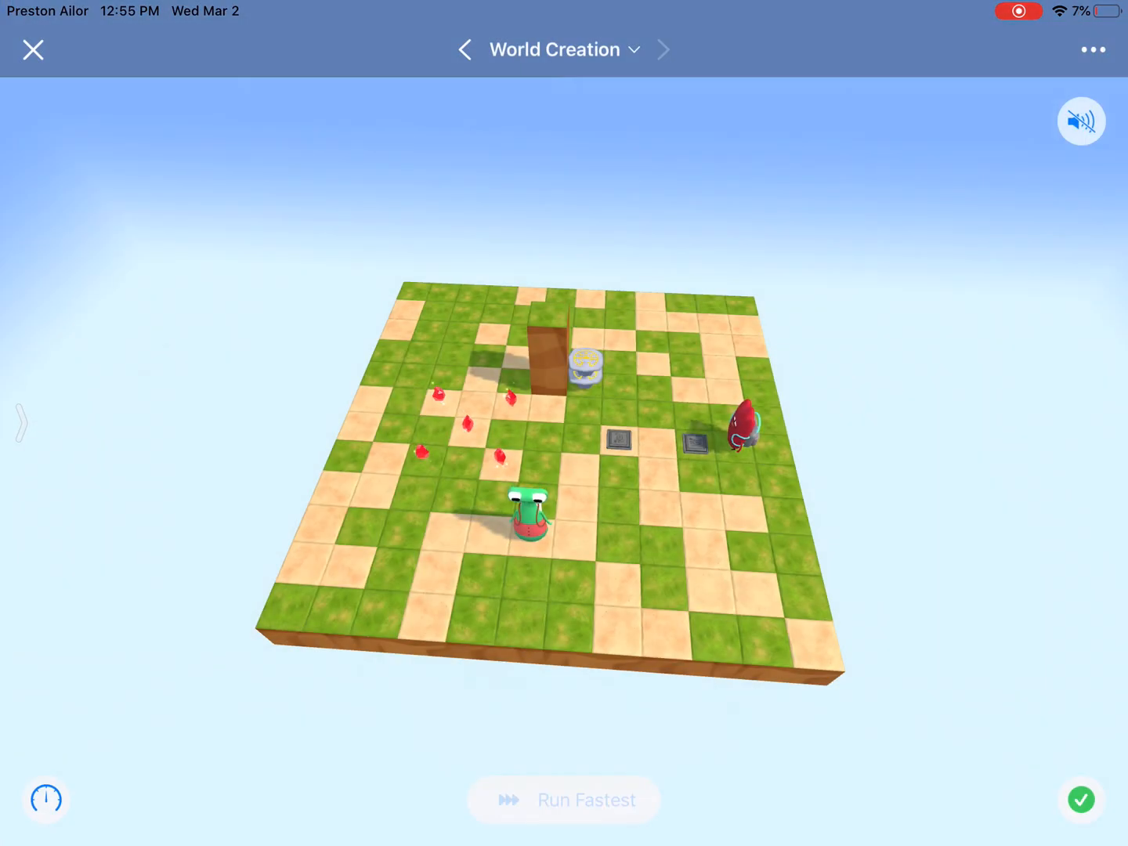
Run the war game, stop it, and run it again on a cleared board
left_click(563, 800)
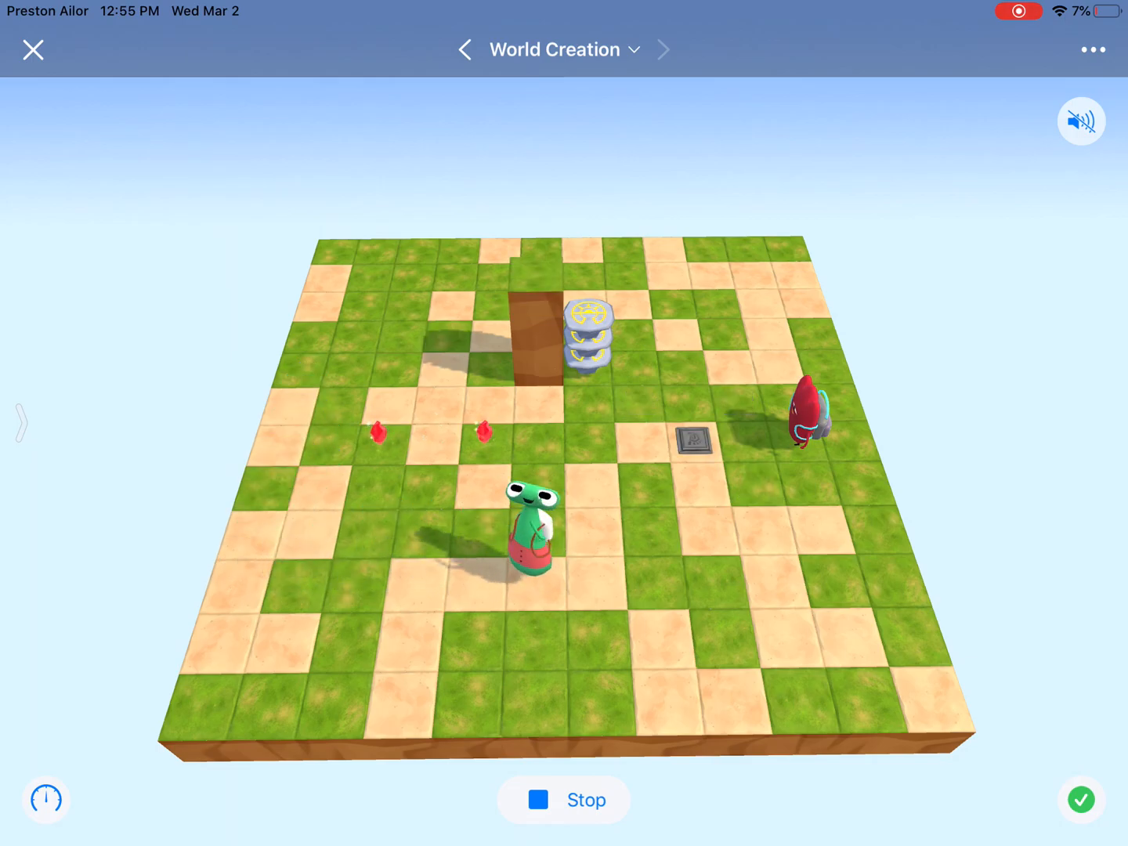
left_click(564, 800)
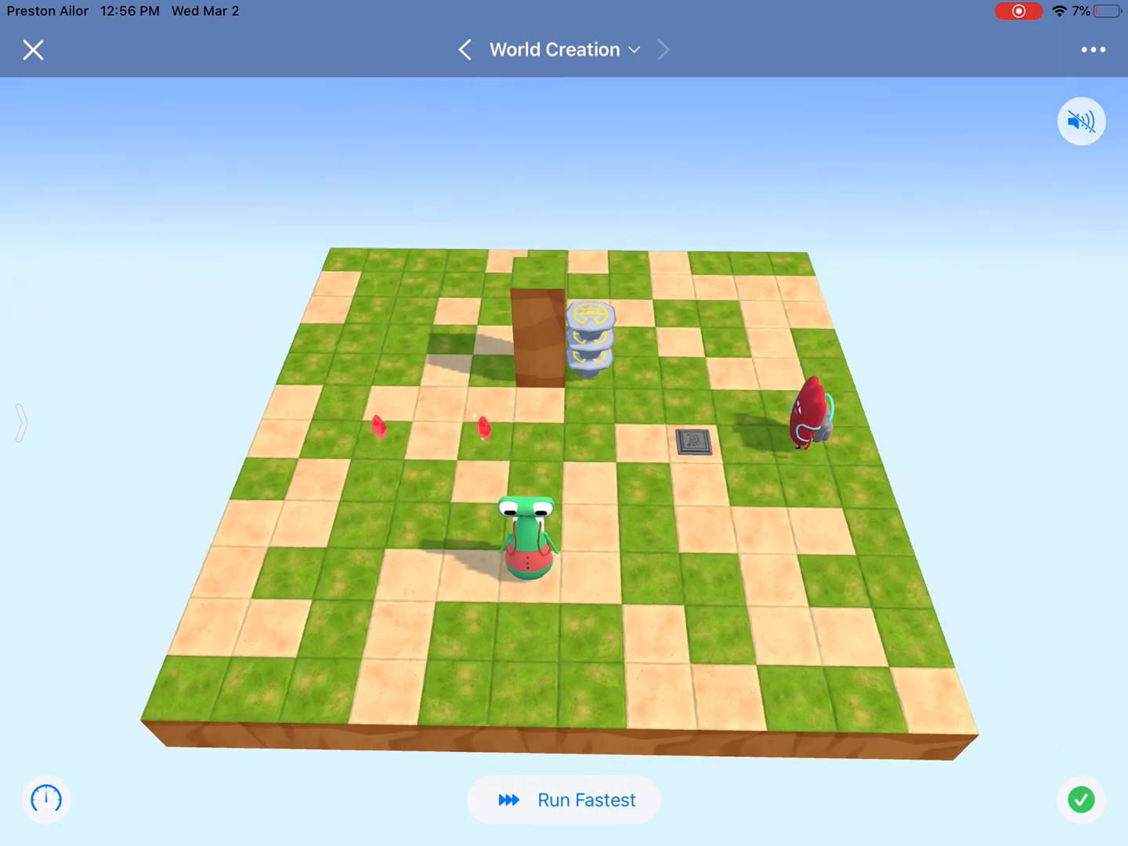
left_click(562, 799)
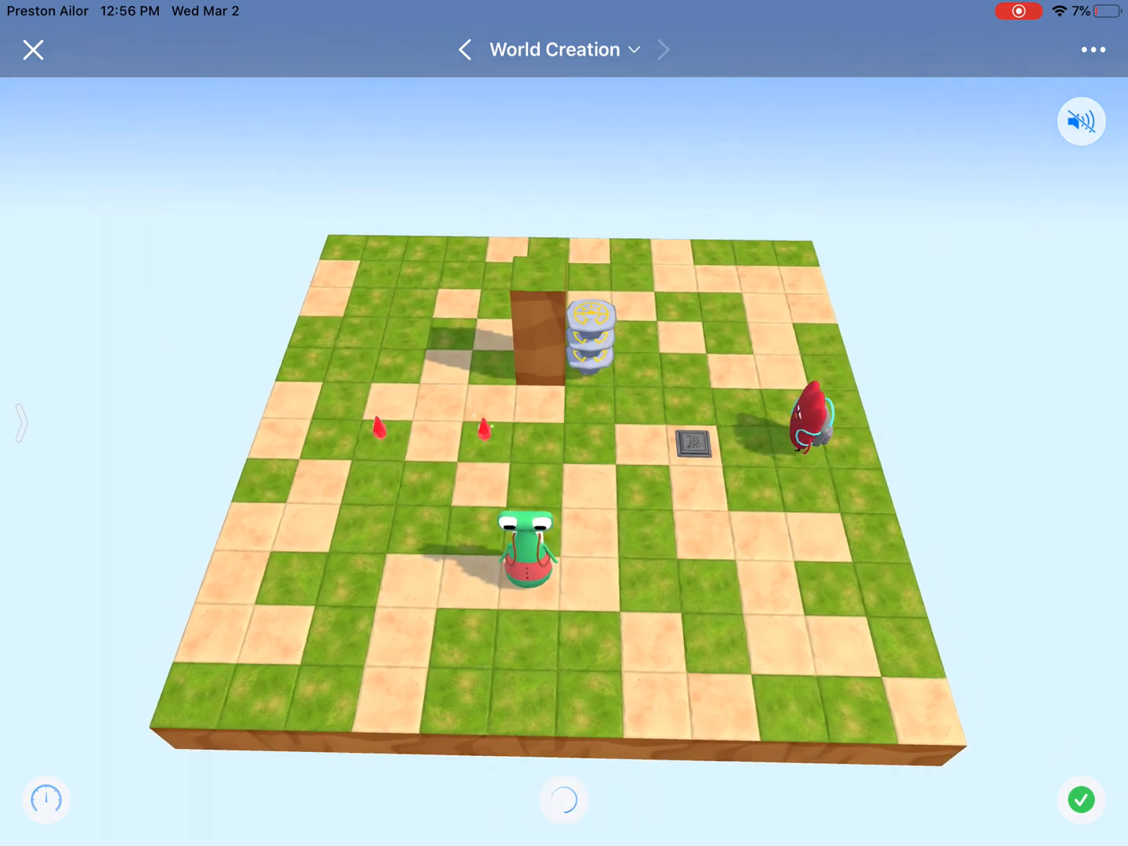
left_click(562, 800)
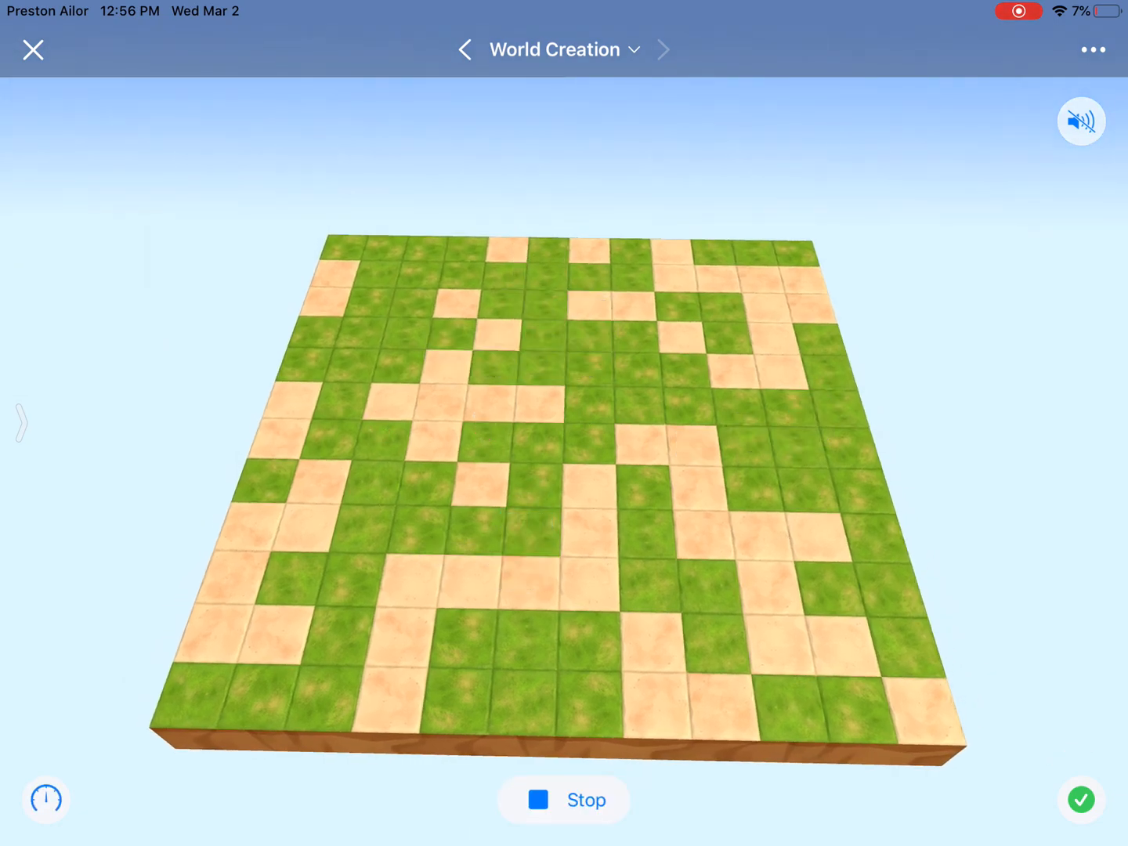